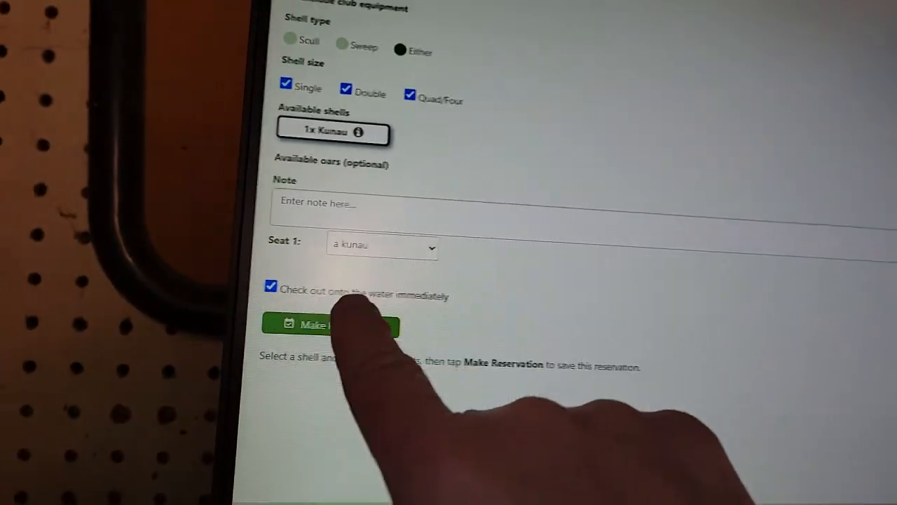
Make the reservation for the 1x Kunau shell, checking it out onto the water immediately.
left_click(330, 325)
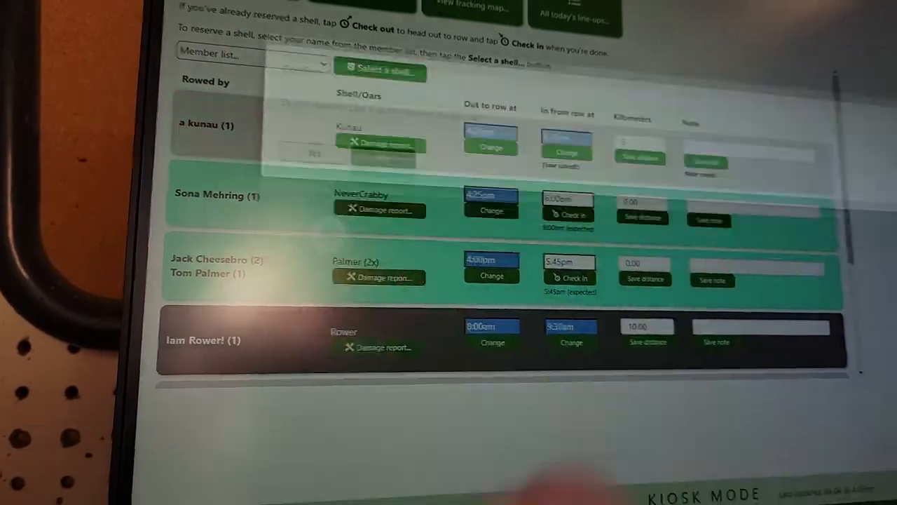
Check Kunau back in at 6:00 pm with 5 km and its note, confirming with Yes.
left_click(569, 214)
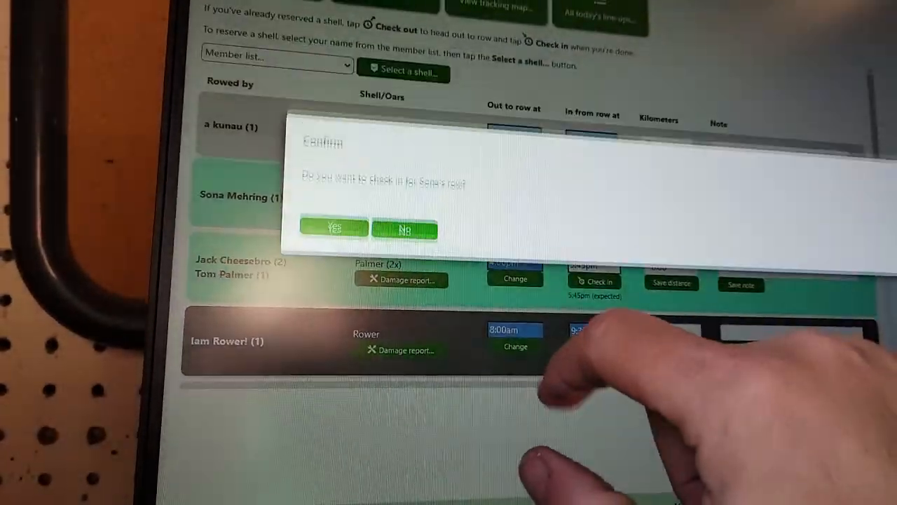
left_click(333, 229)
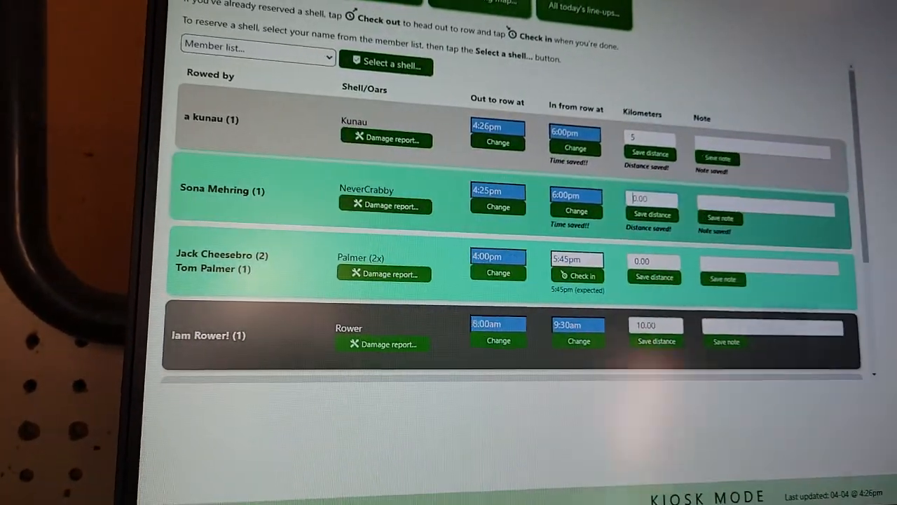